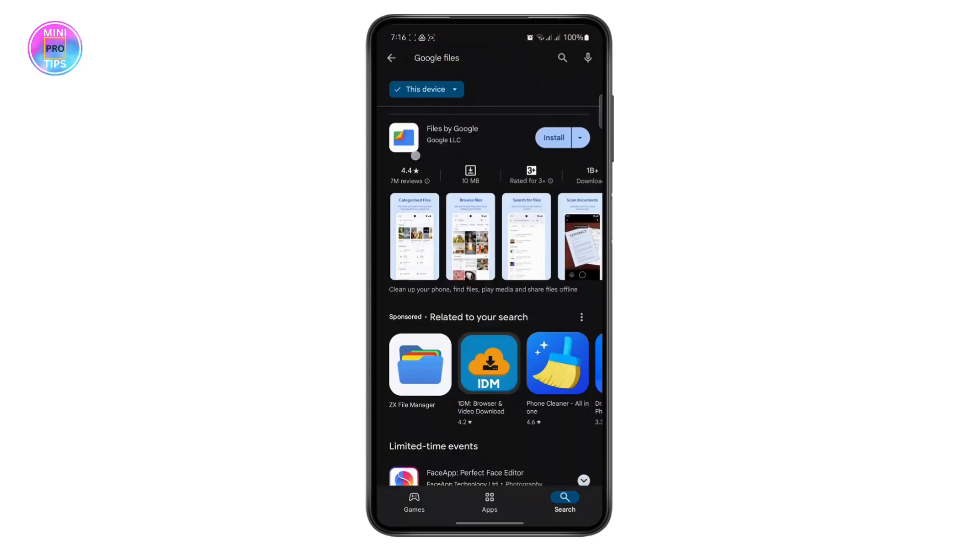
# Scroll the Play Store results to show Files by Google with its Install option.
pyautogui.scroll(3)
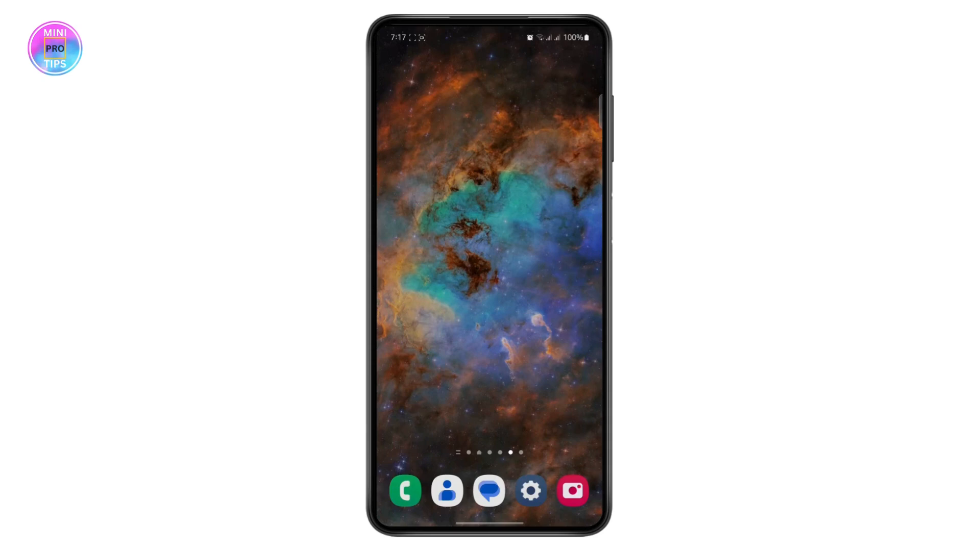
# Visit General management in Samsung Settings, then back out to the main settings list.
pyautogui.click(531, 491)
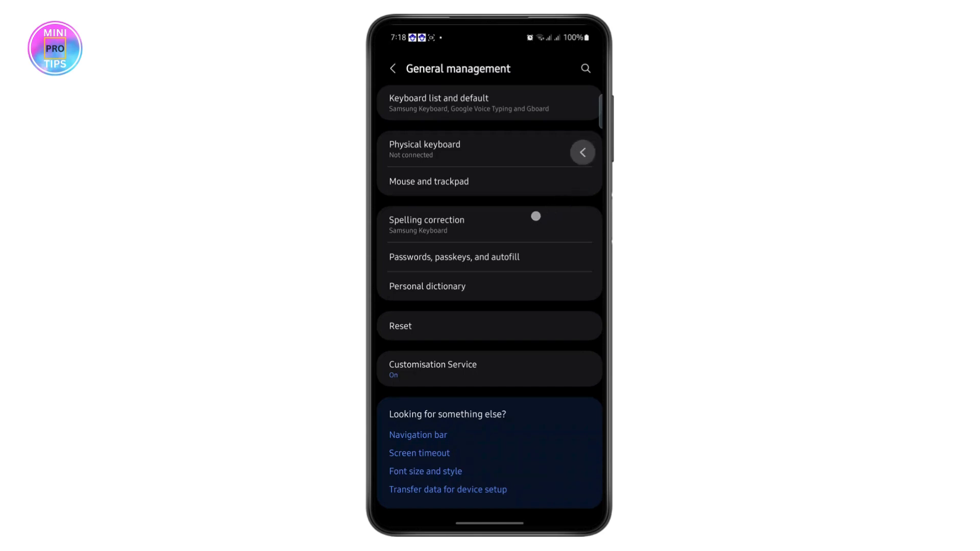
pyautogui.click(393, 68)
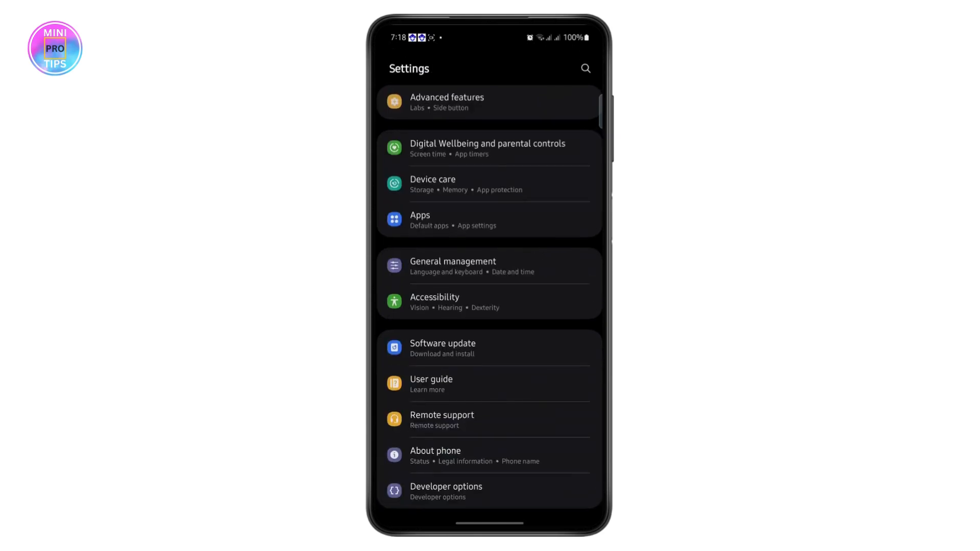